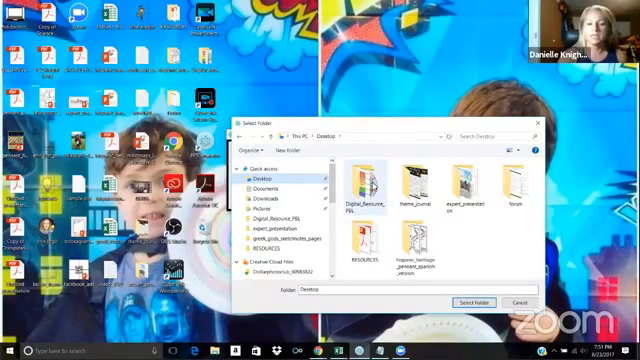
Step: Choose the image folder so the generator builds the PowerPoint file from it
left_click(360, 190)
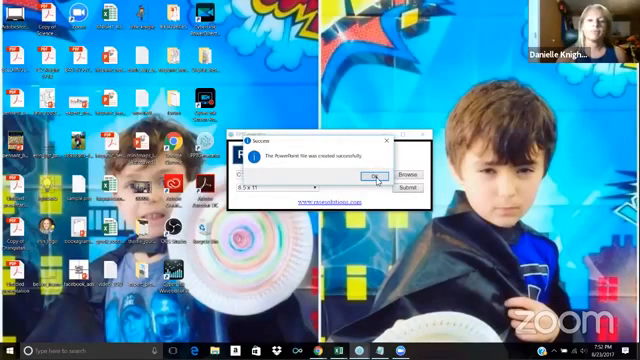
Step: Dismiss the success message and open the generated .pptx from the resources folder
left_click(374, 172)
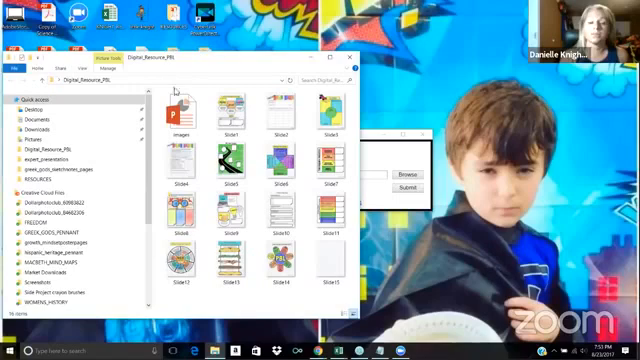
double_click(176, 104)
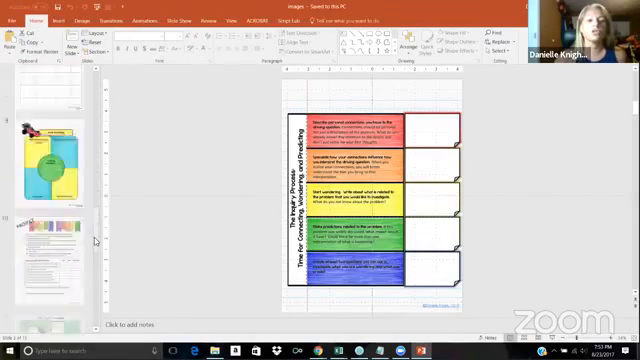
scroll("down", 3)
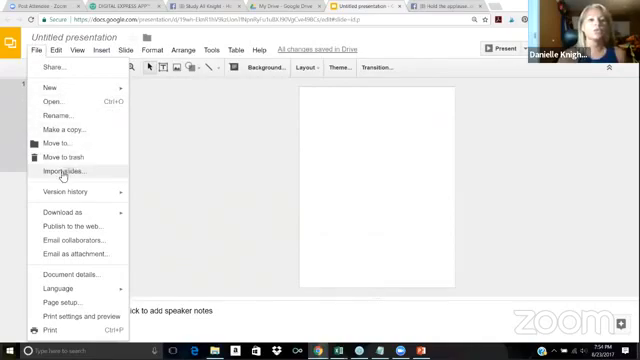
Step: Import slides by uploading the generated Images .pptx from the computer
left_click(72, 176)
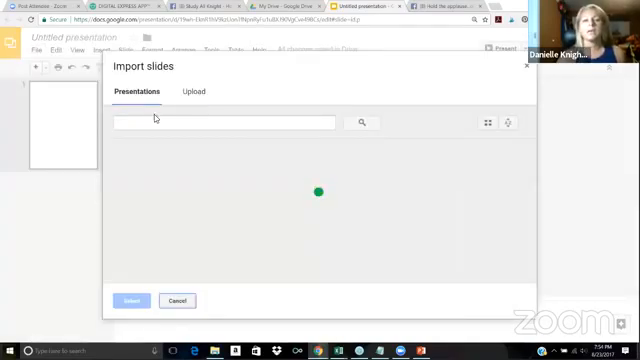
left_click(196, 92)
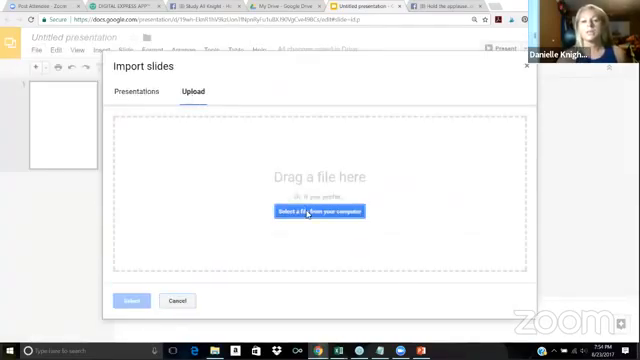
left_click(316, 212)
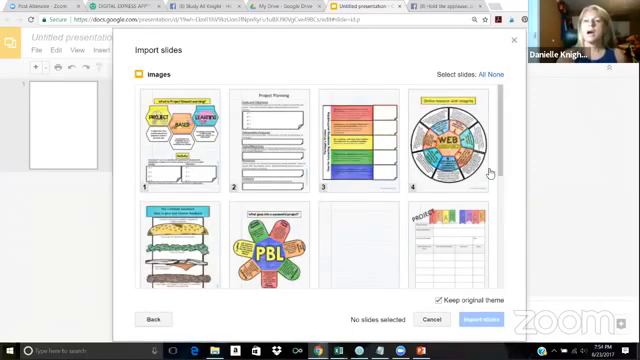
Step: Select all Images slides and import them into the untitled presentation
left_click(476, 78)
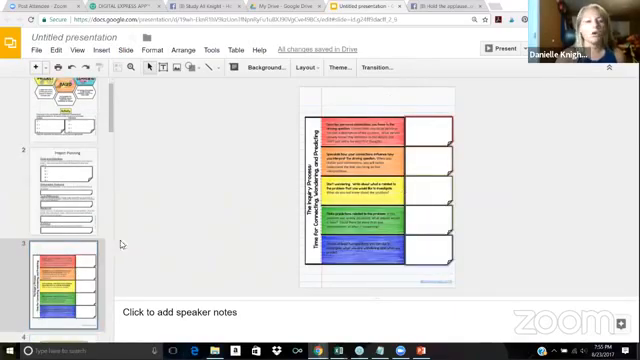
scroll("down", 3)
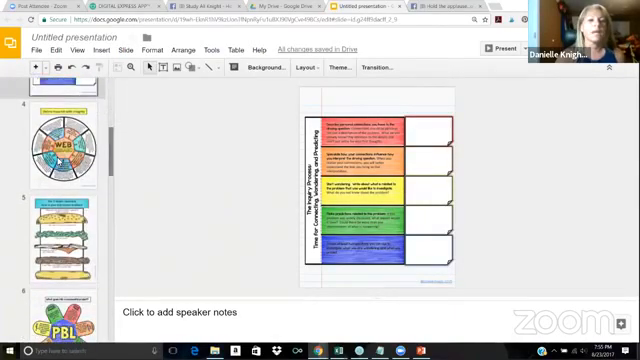